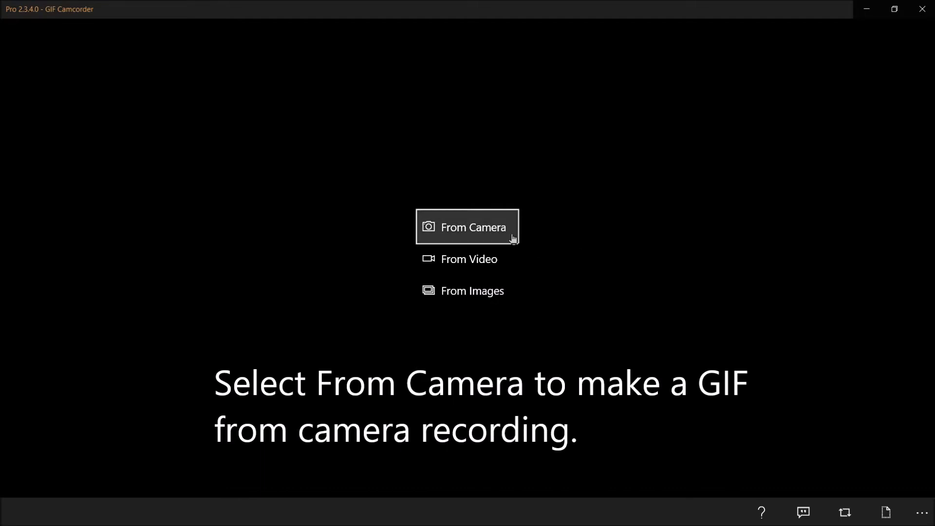
Step: Start a new GIF from the webcam so the Logitech HD Webcam C270 preview appears
{"action": "left_click", "coordinate": [467, 227]}
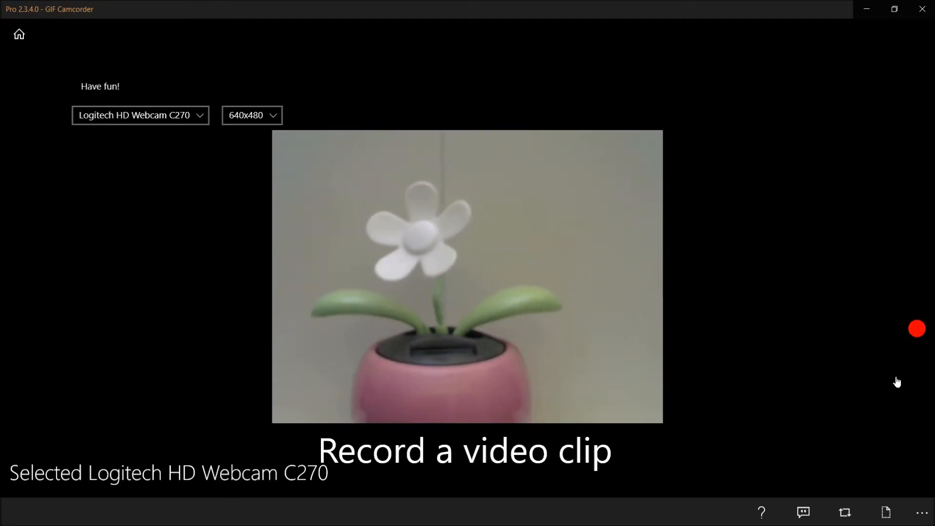
{"action": "left_click", "coordinate": [916, 328]}
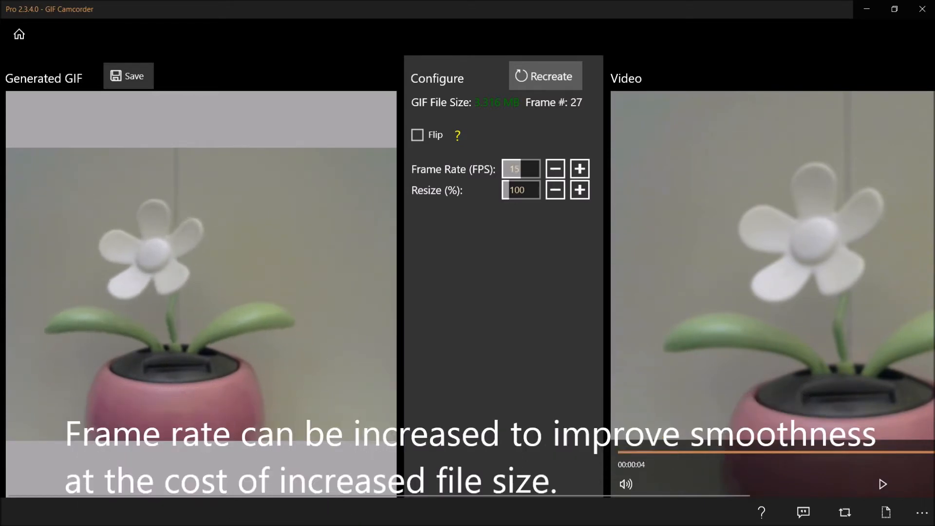
Step: Raise the frame rate to 16 fps and recreate the GIF (132 frames, 16.208 MB)
{"action": "left_click", "coordinate": [579, 168]}
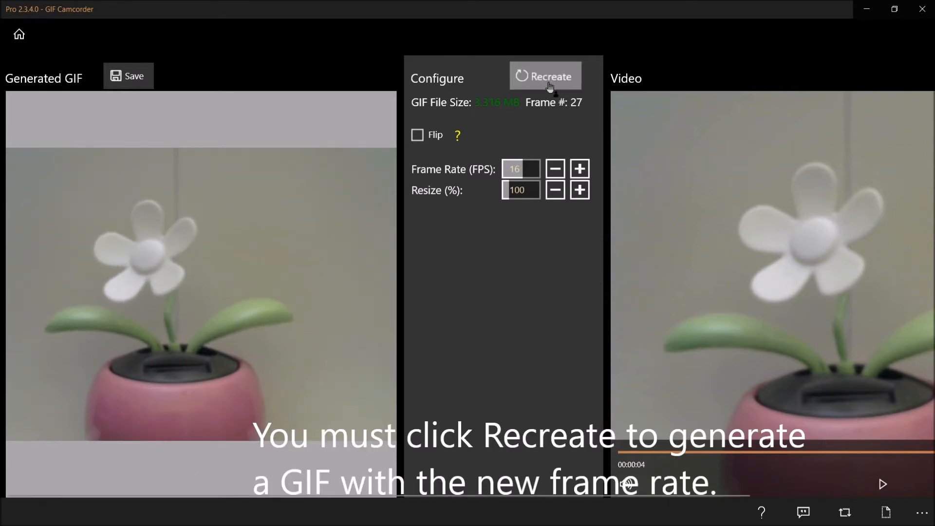
{"action": "left_click", "coordinate": [543, 76]}
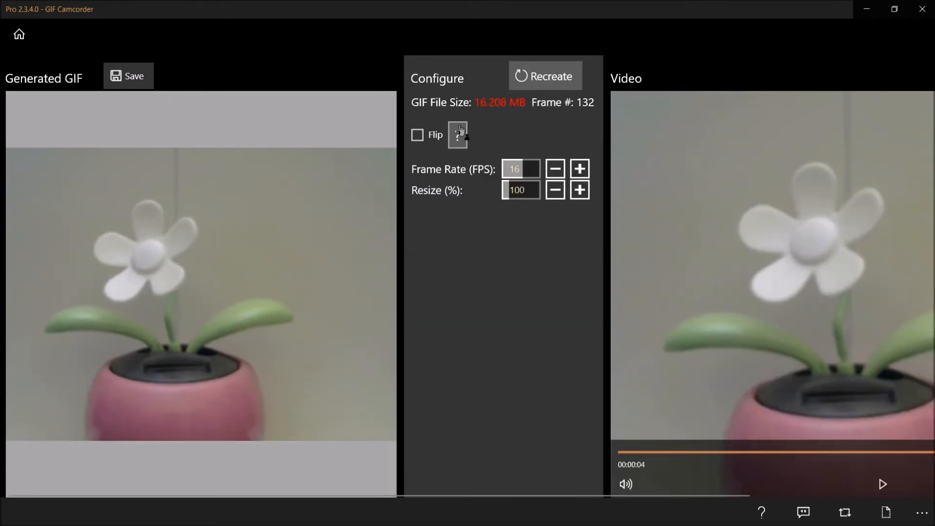
{"action": "left_click", "coordinate": [554, 168]}
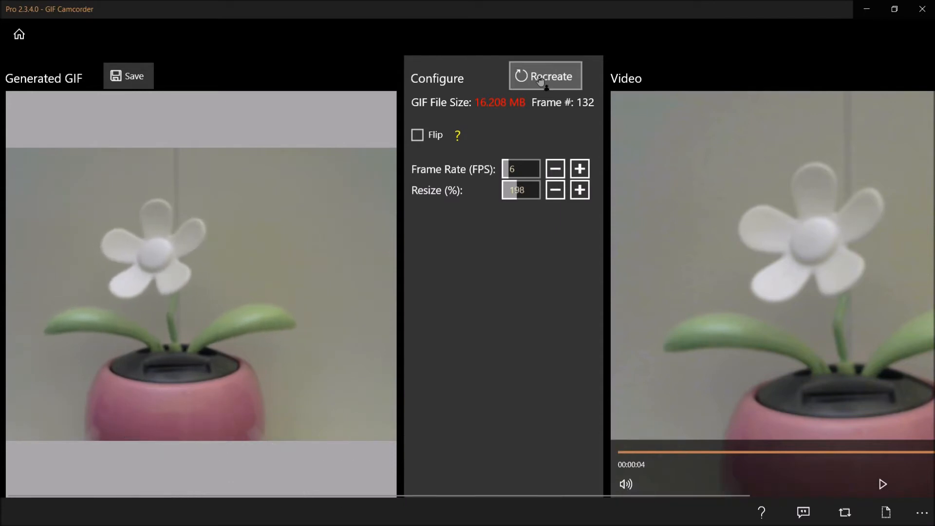
Step: Recreate the GIF at 6 fps and 198% resize, yielding 27 frames
{"action": "left_click", "coordinate": [544, 76]}
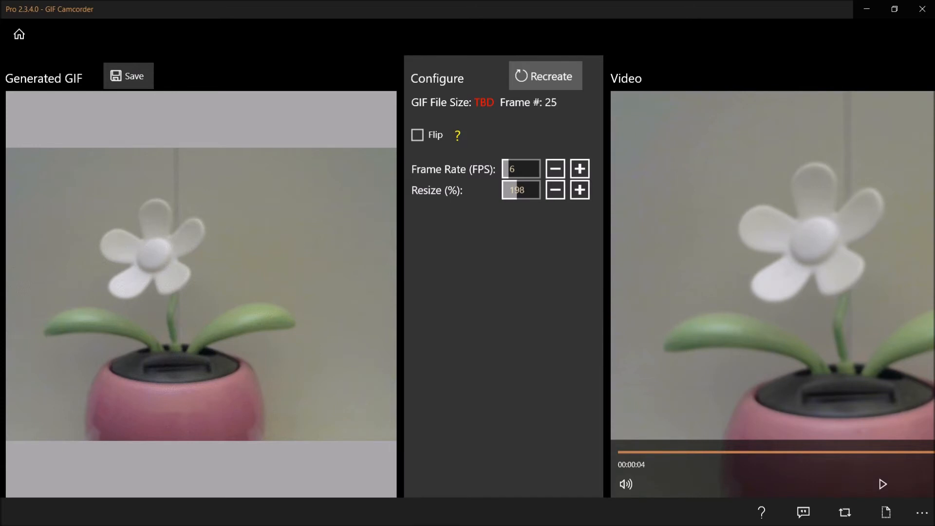
{"action": "left_click", "coordinate": [543, 76]}
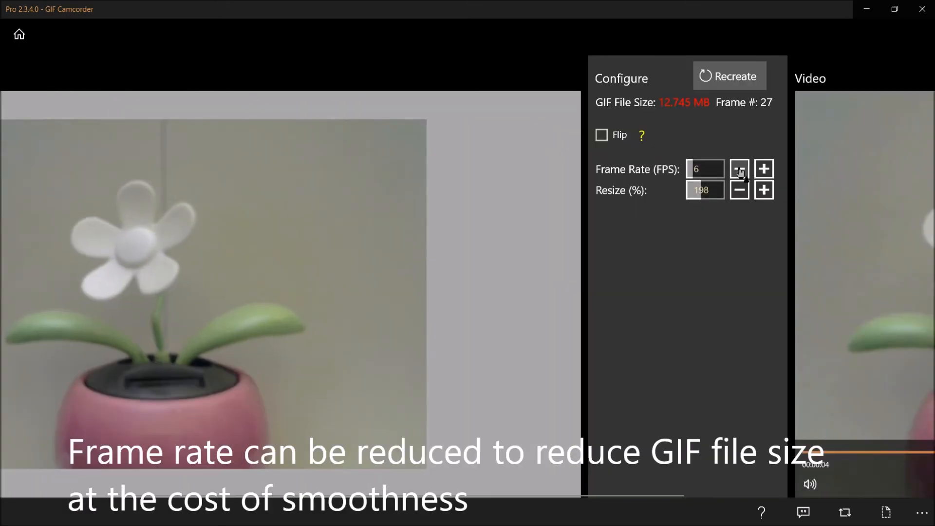
Step: Lower the frame rate to 3 fps and recreate the webcam GIF
{"action": "left_click", "coordinate": [739, 168]}
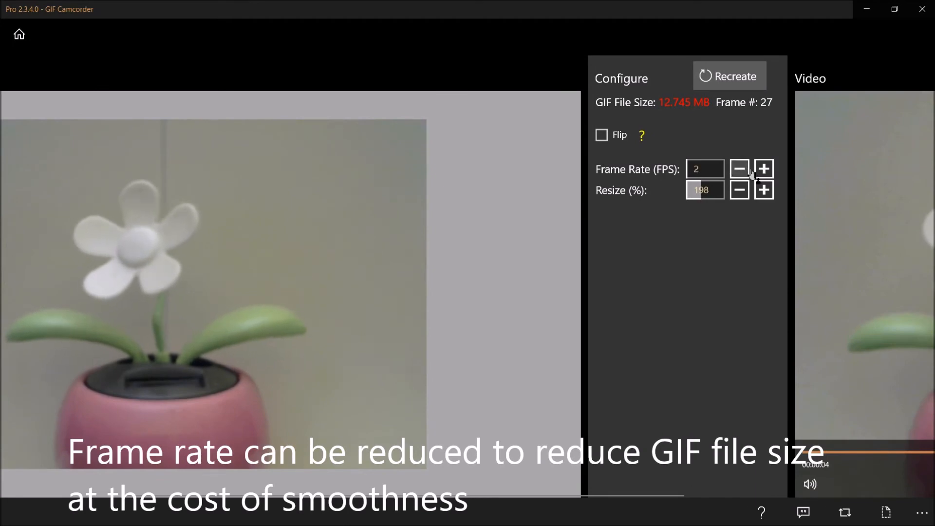
{"action": "left_click", "coordinate": [764, 169]}
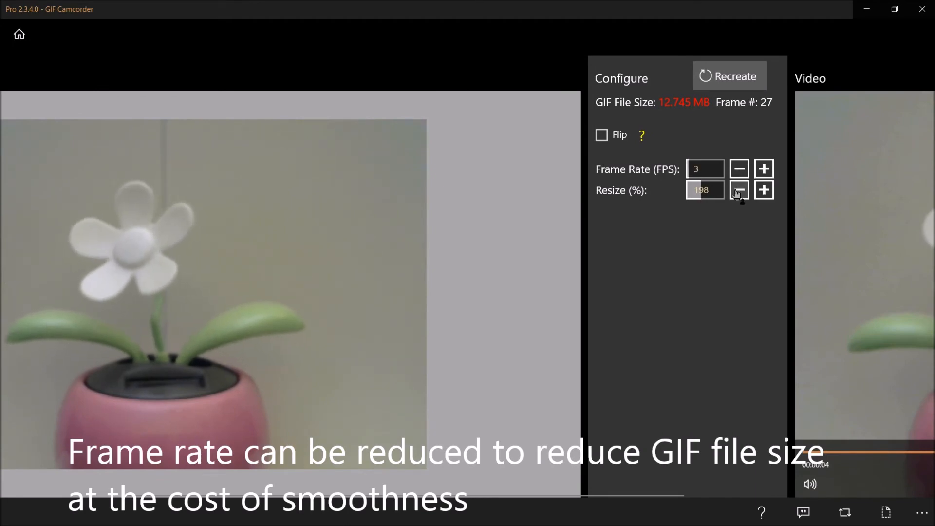
{"action": "type", "text": "100"}
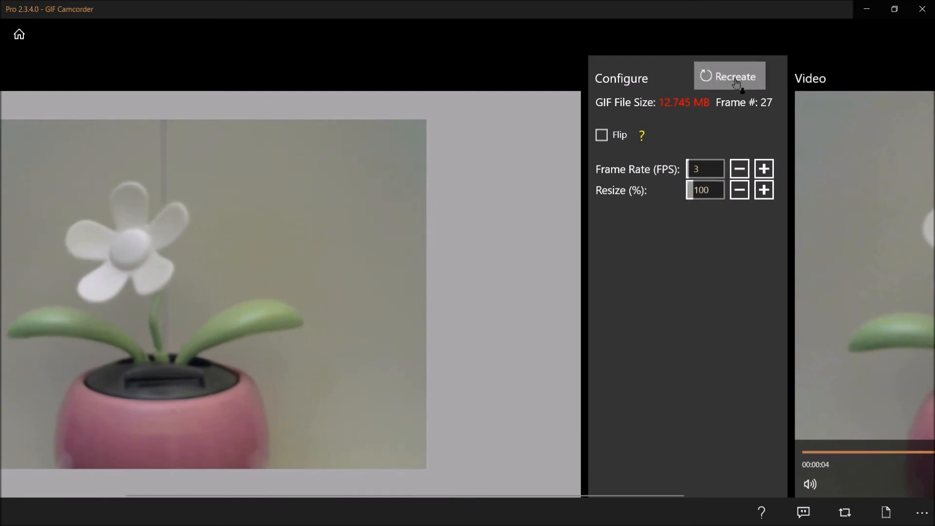
{"action": "left_click", "coordinate": [728, 76]}
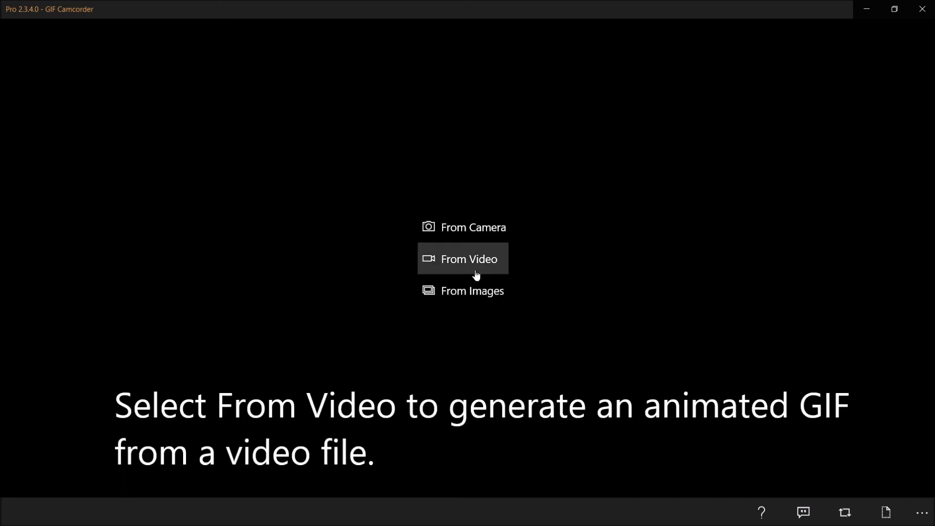
{"action": "left_click", "coordinate": [469, 259]}
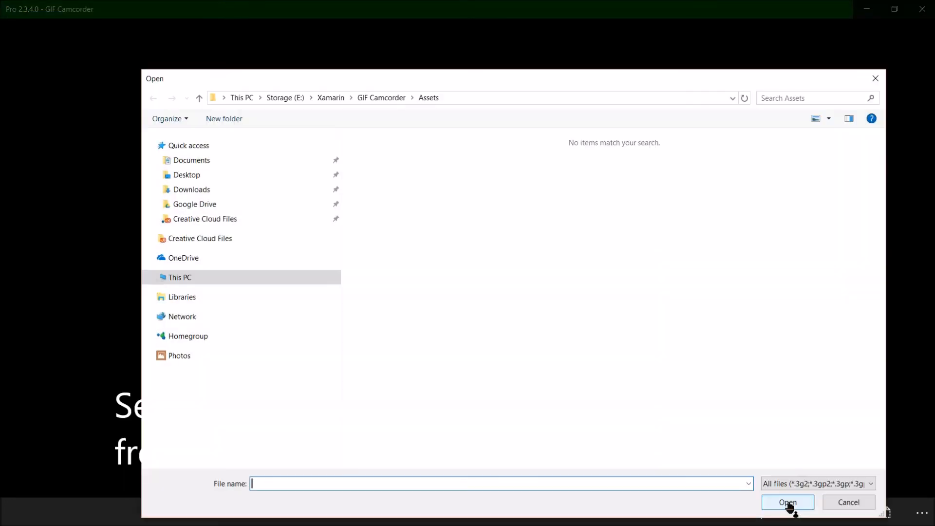
{"action": "left_click", "coordinate": [787, 502]}
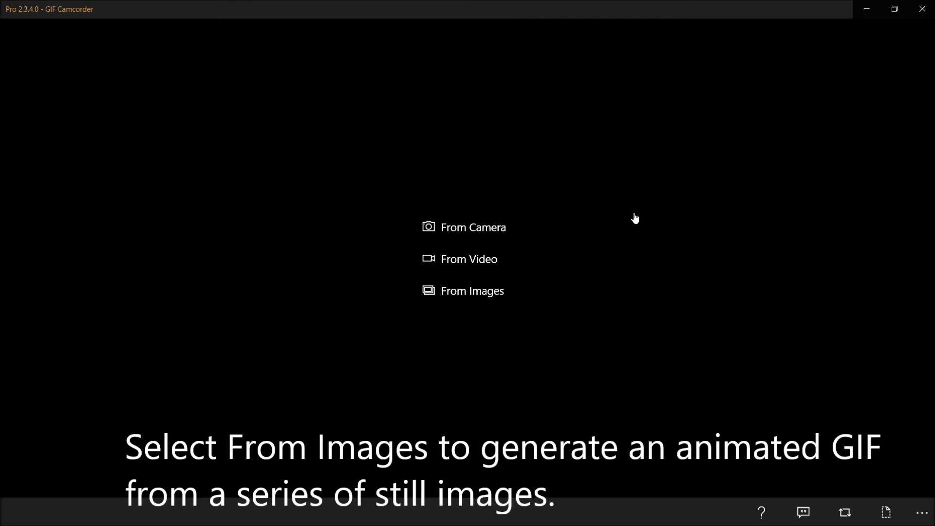
{"action": "mouse_move", "coordinate": [471, 291]}
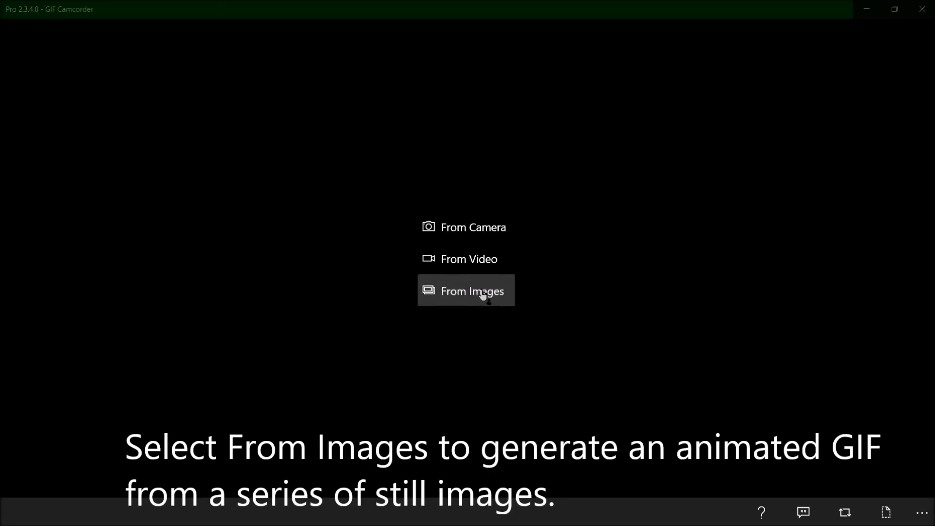
Step: Load all 101 003Frame images from the Rotating globe folder as GIF frames
{"action": "left_click", "coordinate": [471, 291]}
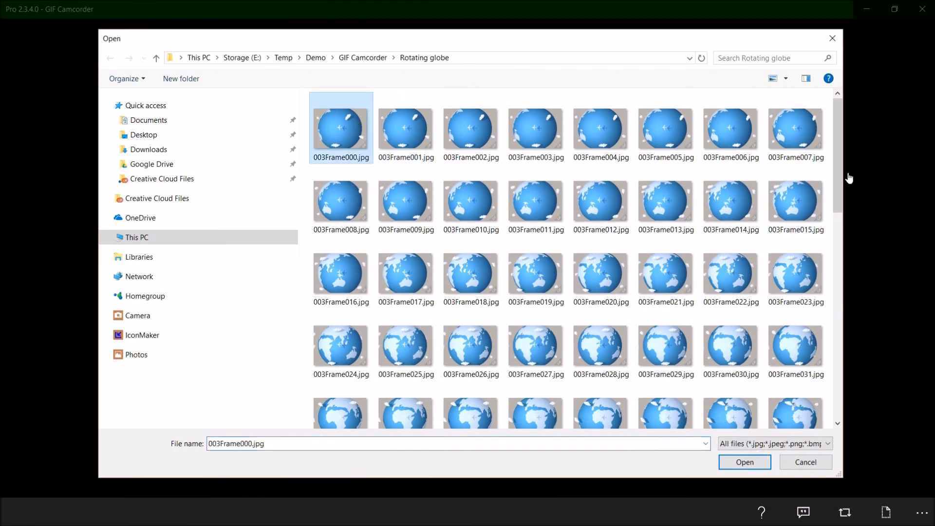
{"action": "scroll", "scroll_direction": "down", "scroll_amount": 3}
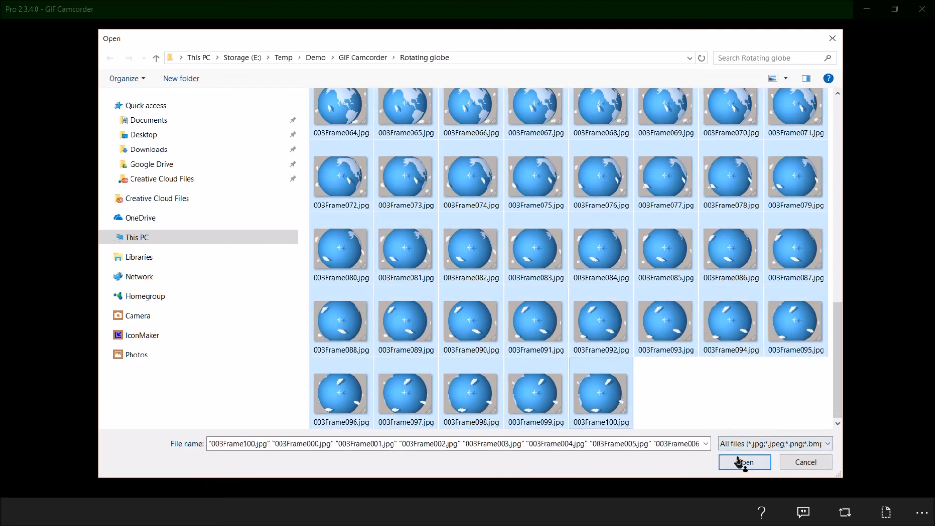
{"action": "left_click", "coordinate": [743, 461]}
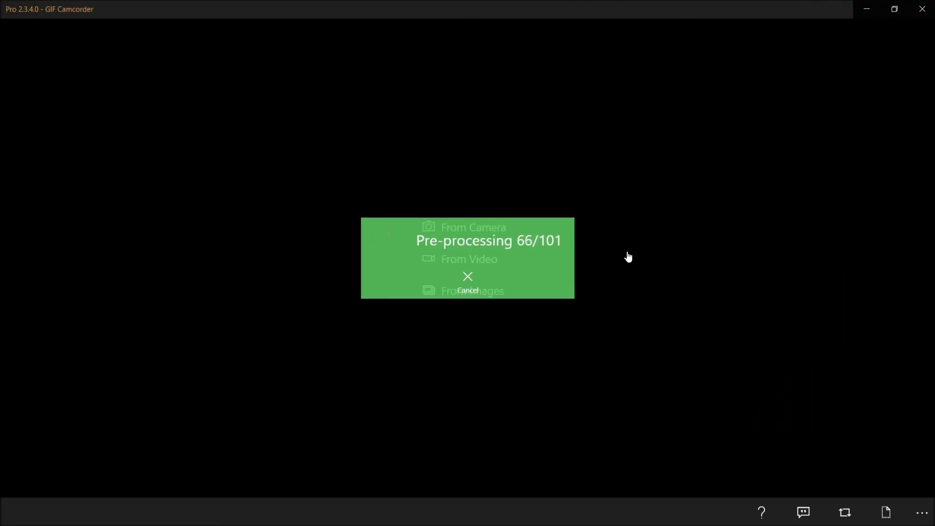